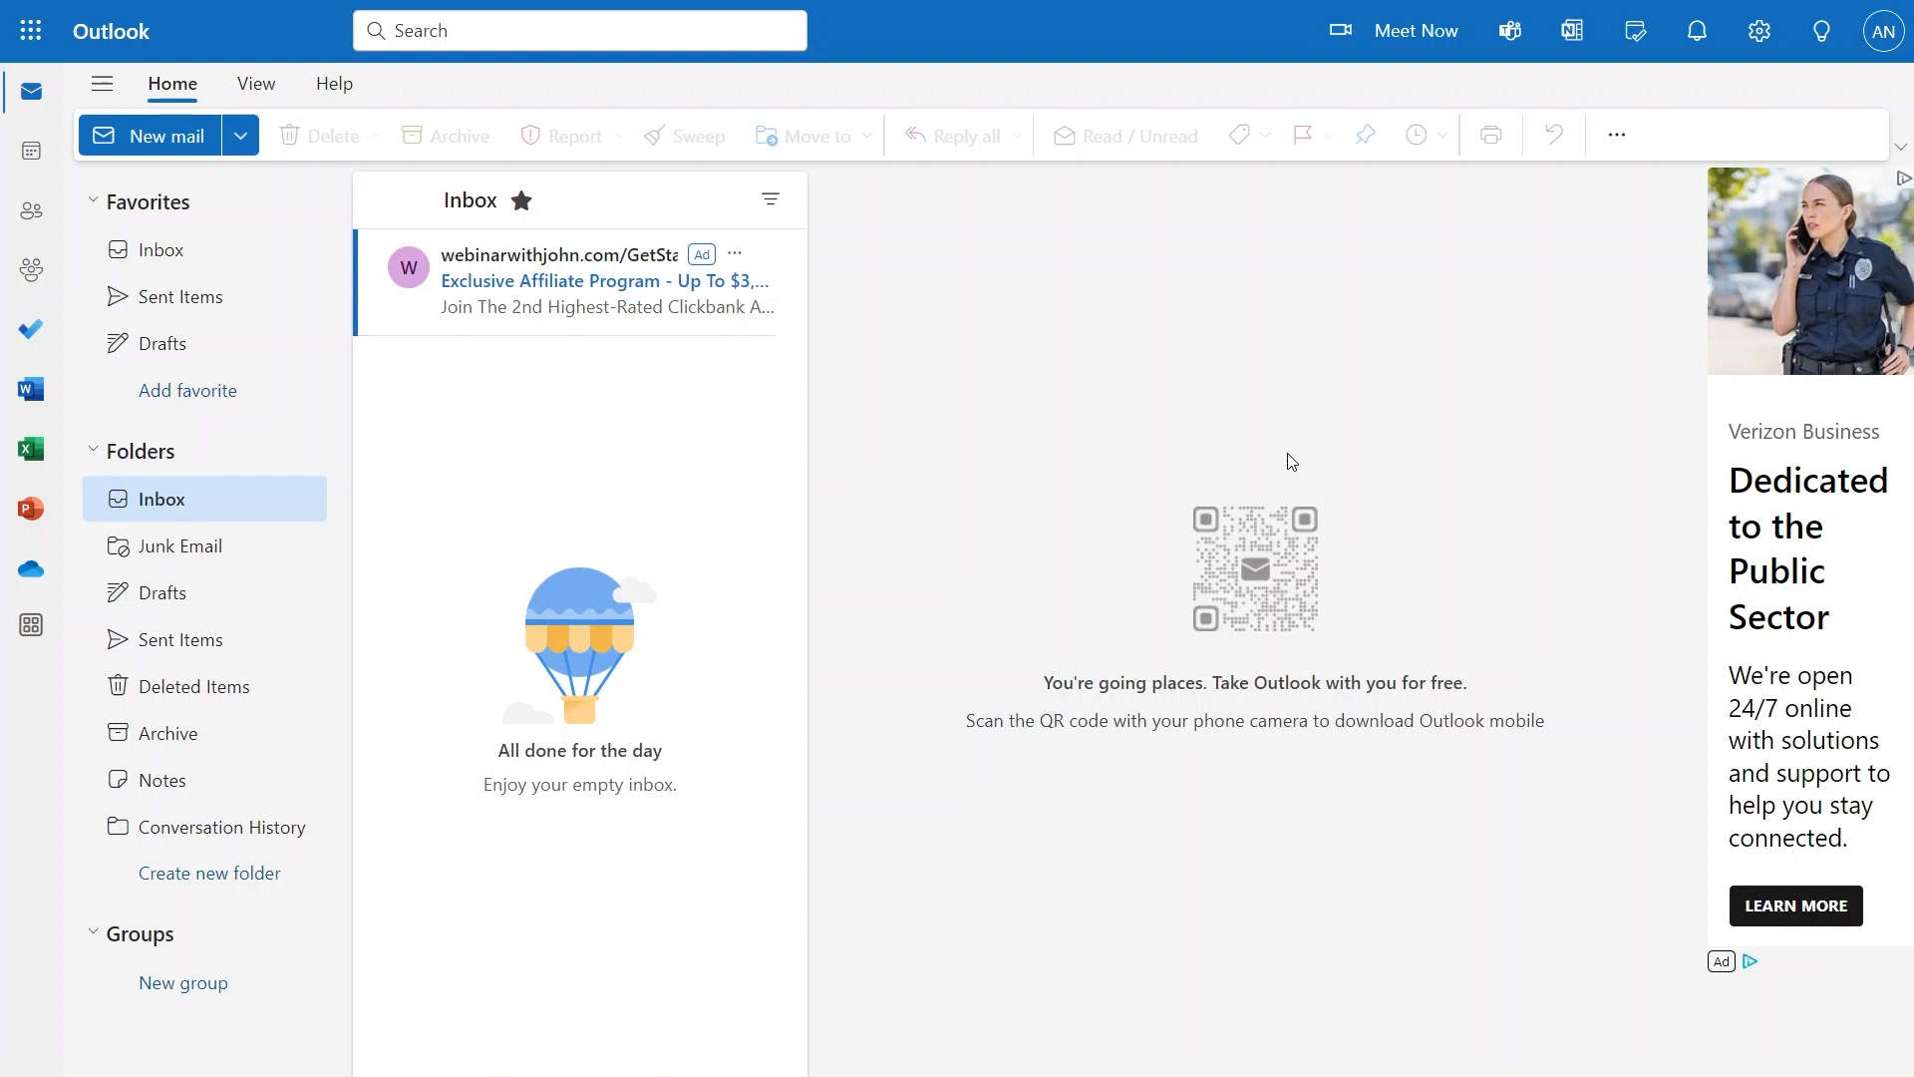
- Go to the signed-in Microsoft account's Your info profile page from Outlook
click(1884, 30)
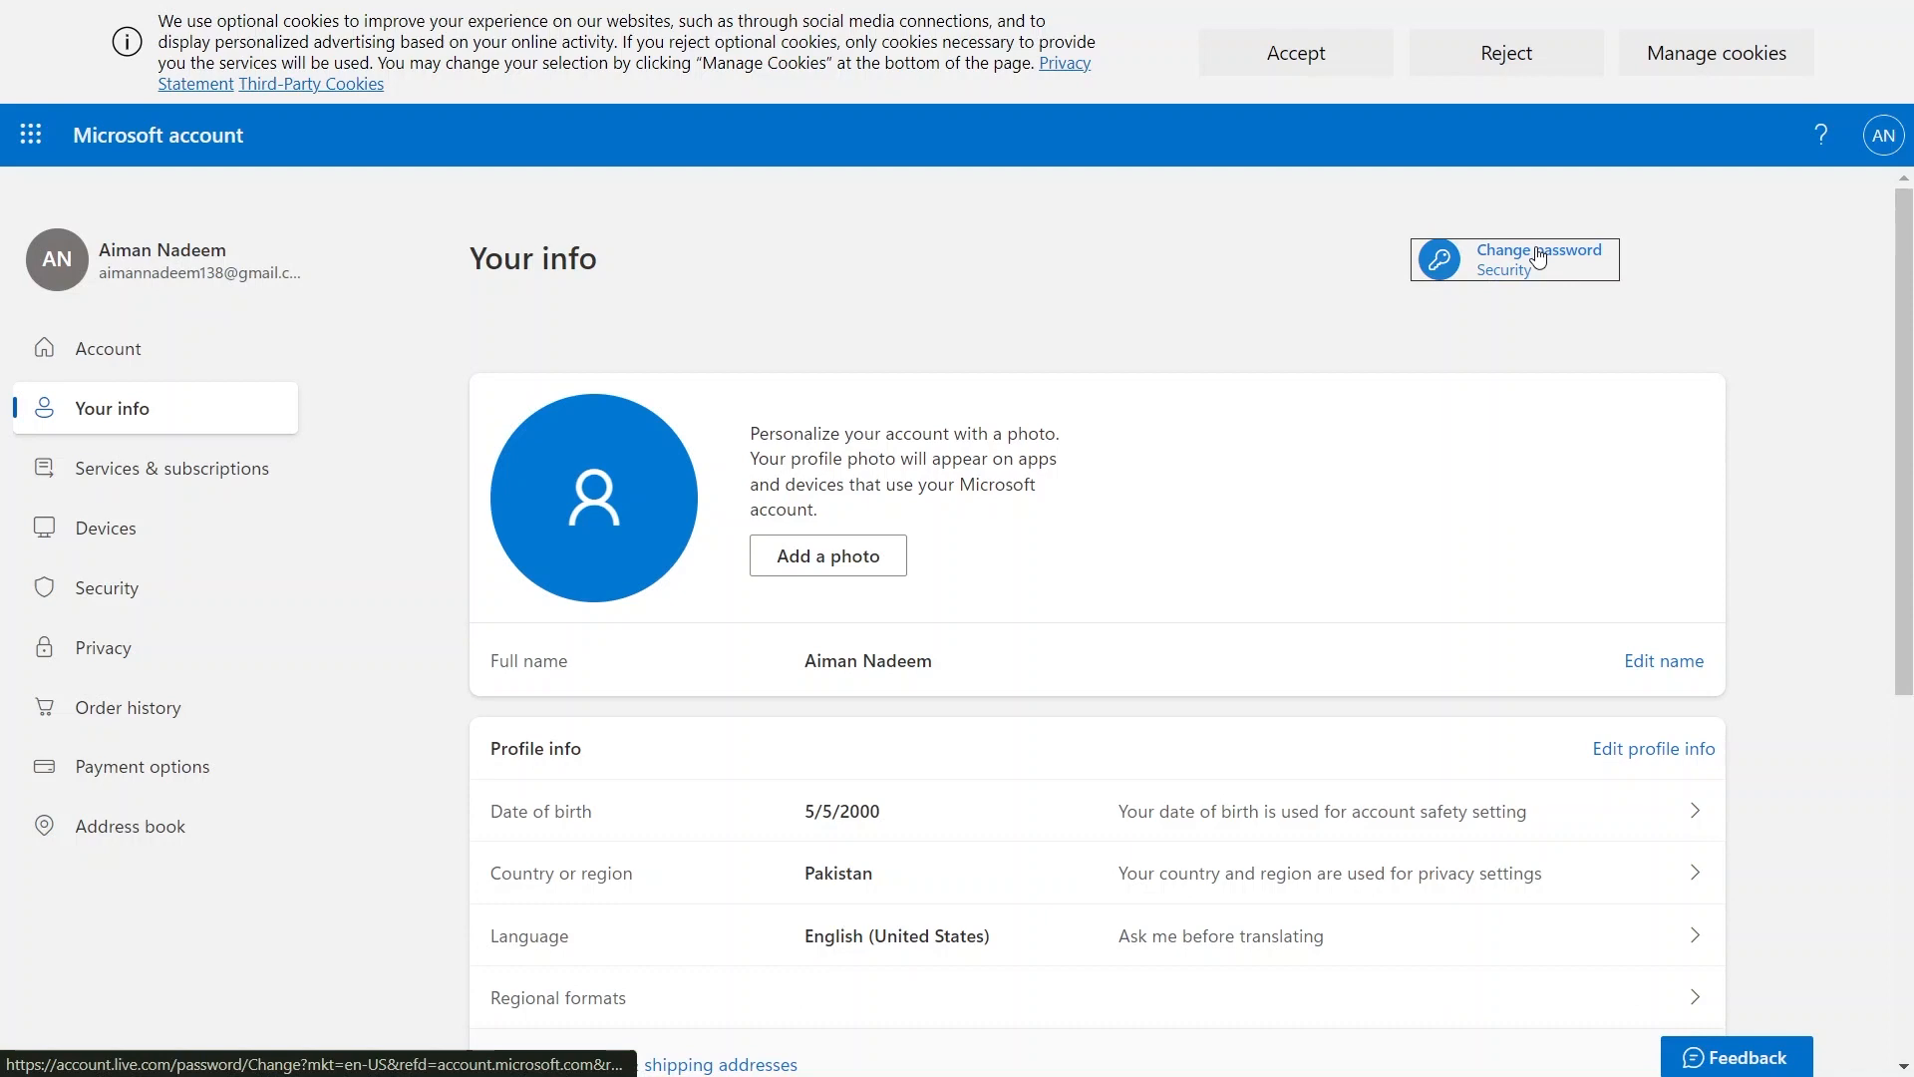
- Reach the Change your password form from the Your info page
click(1535, 259)
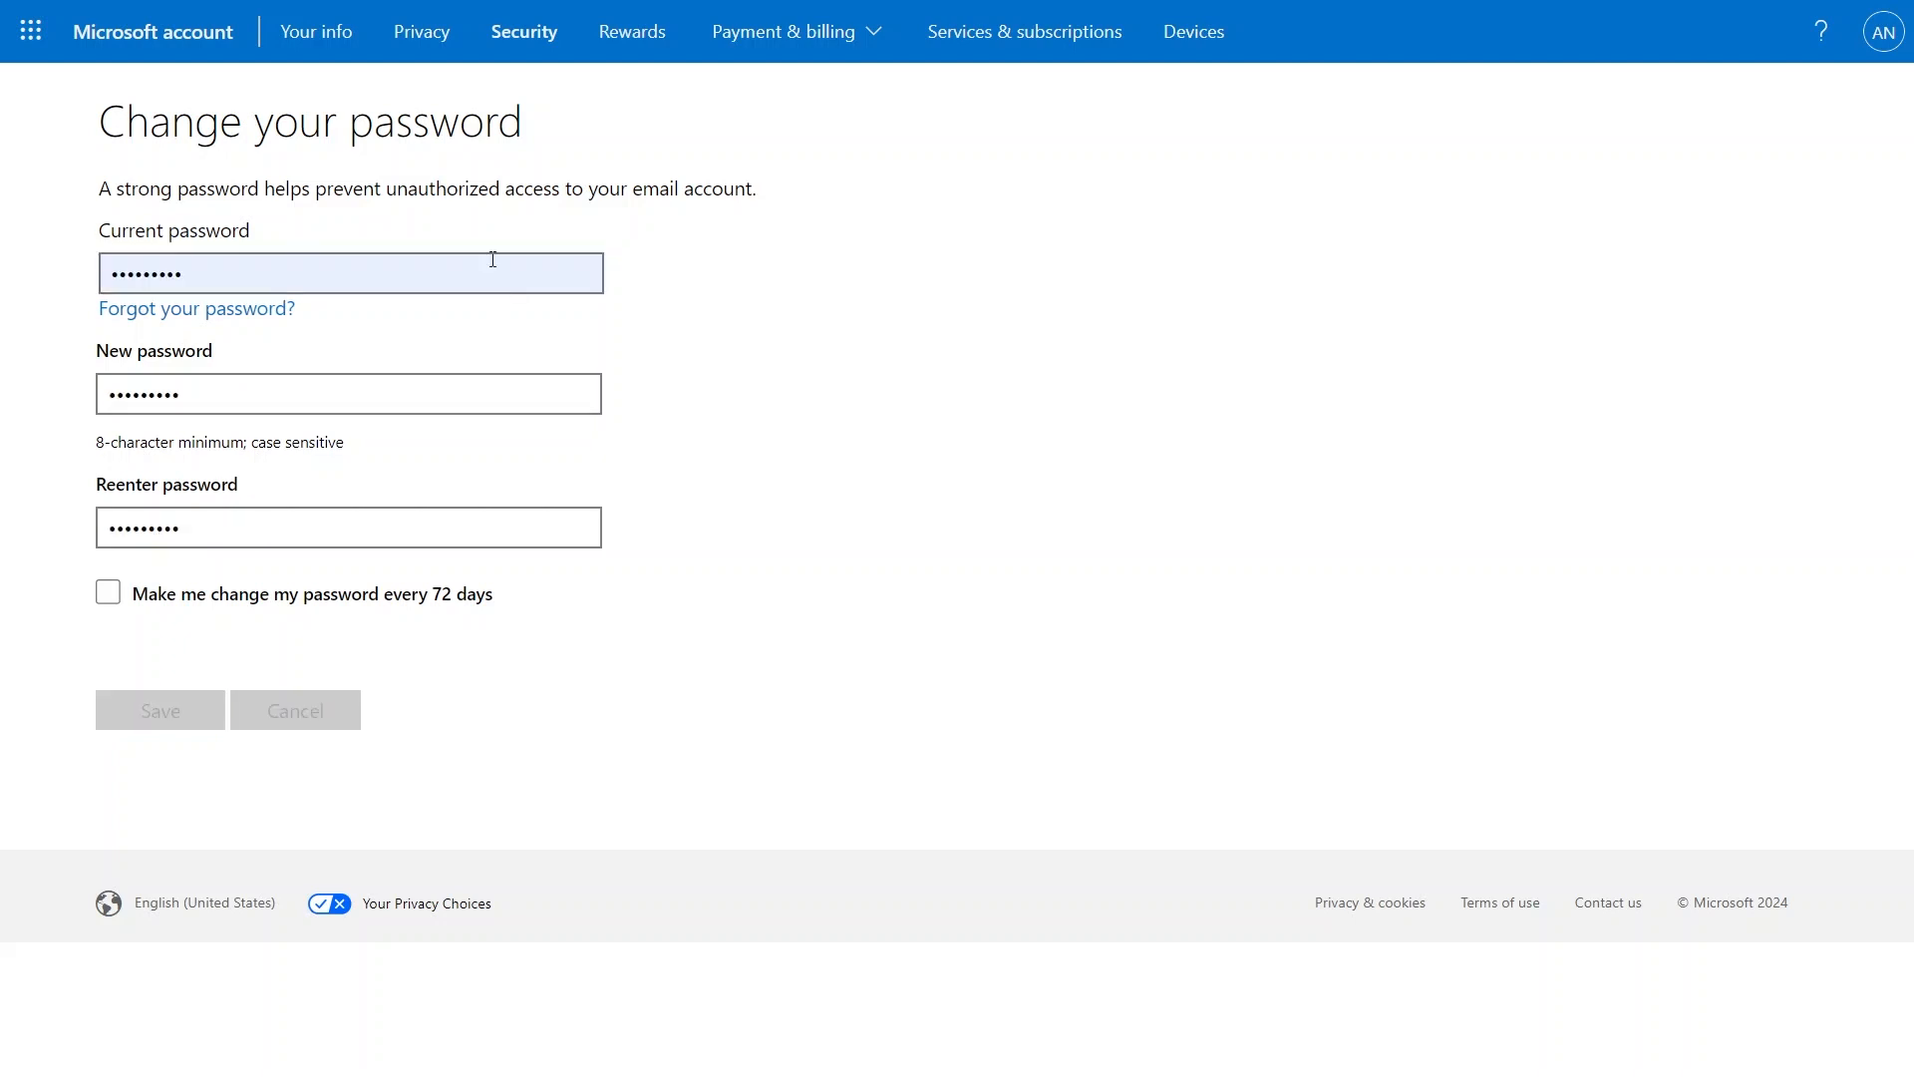
mouse_move(479, 231)
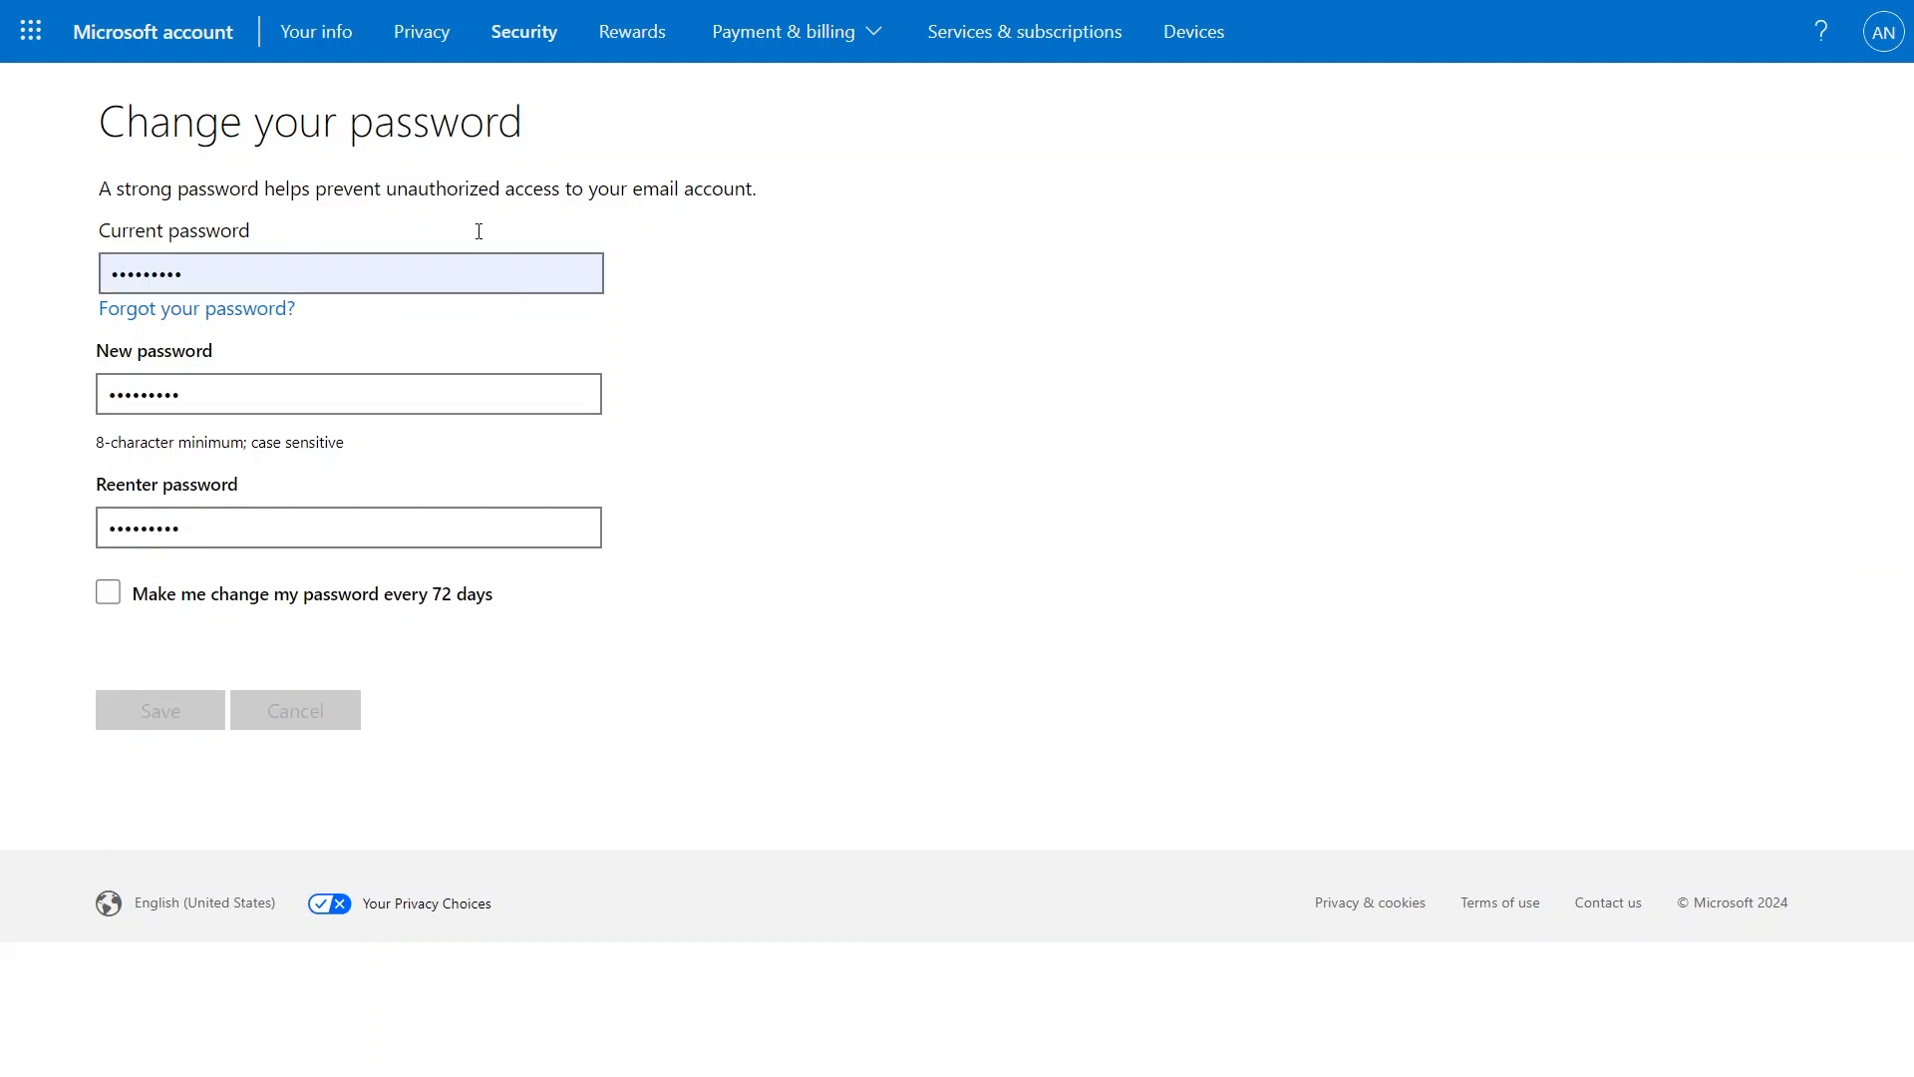
mouse_move(447, 215)
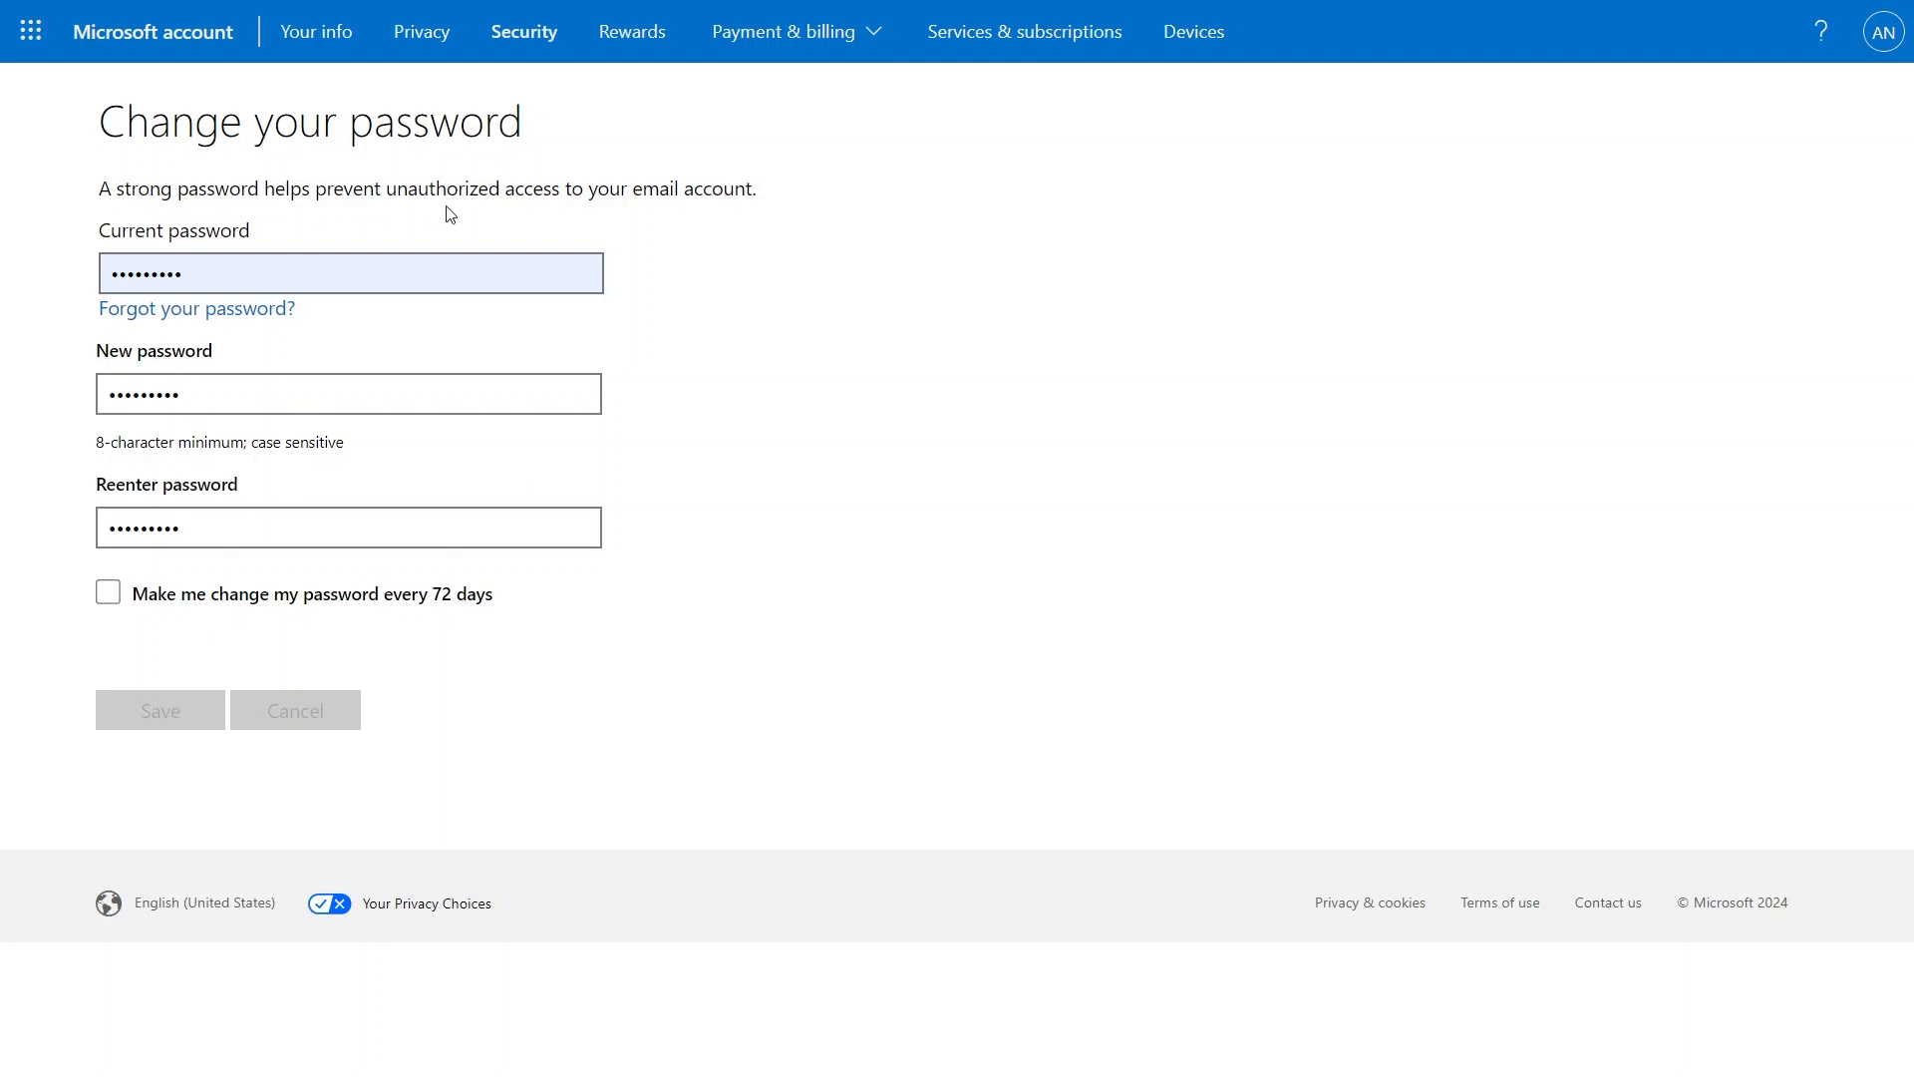
- Save the new account password and have Chrome update its stored password
click(159, 710)
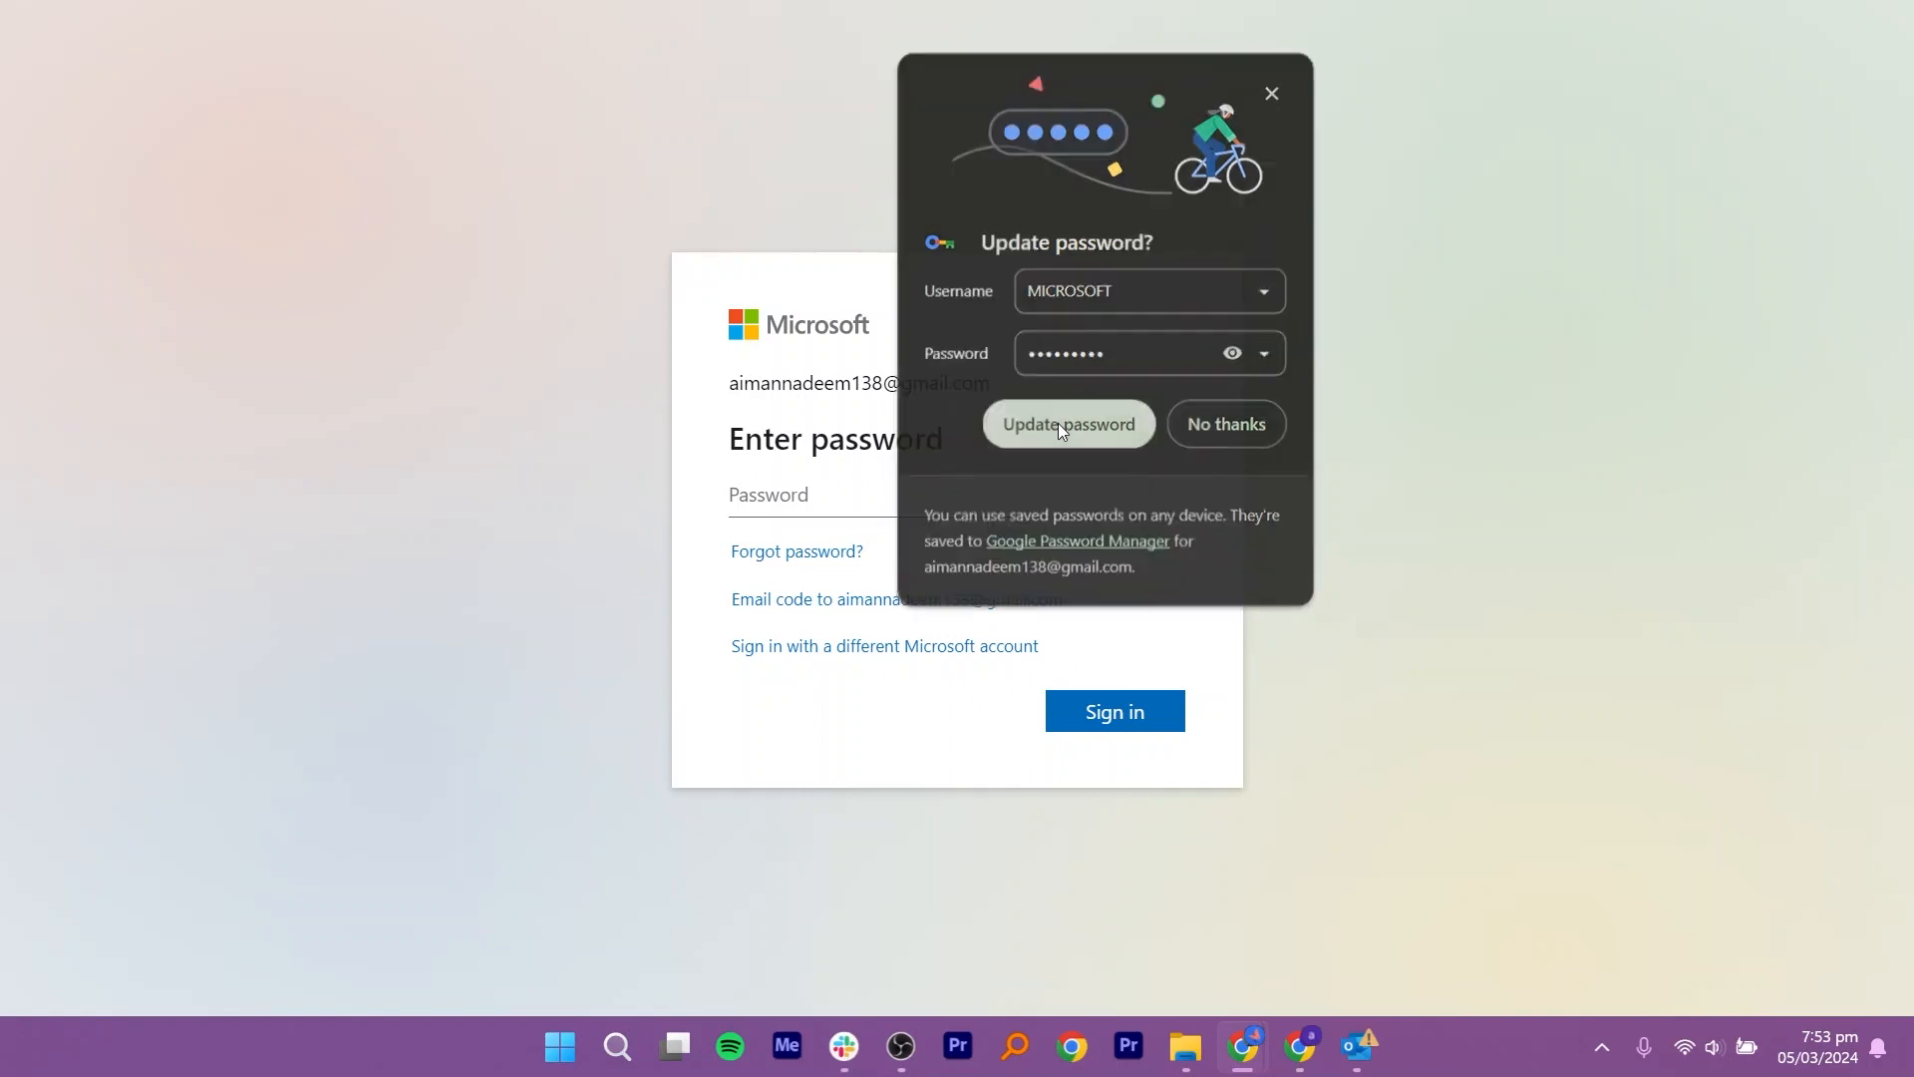
click(1066, 422)
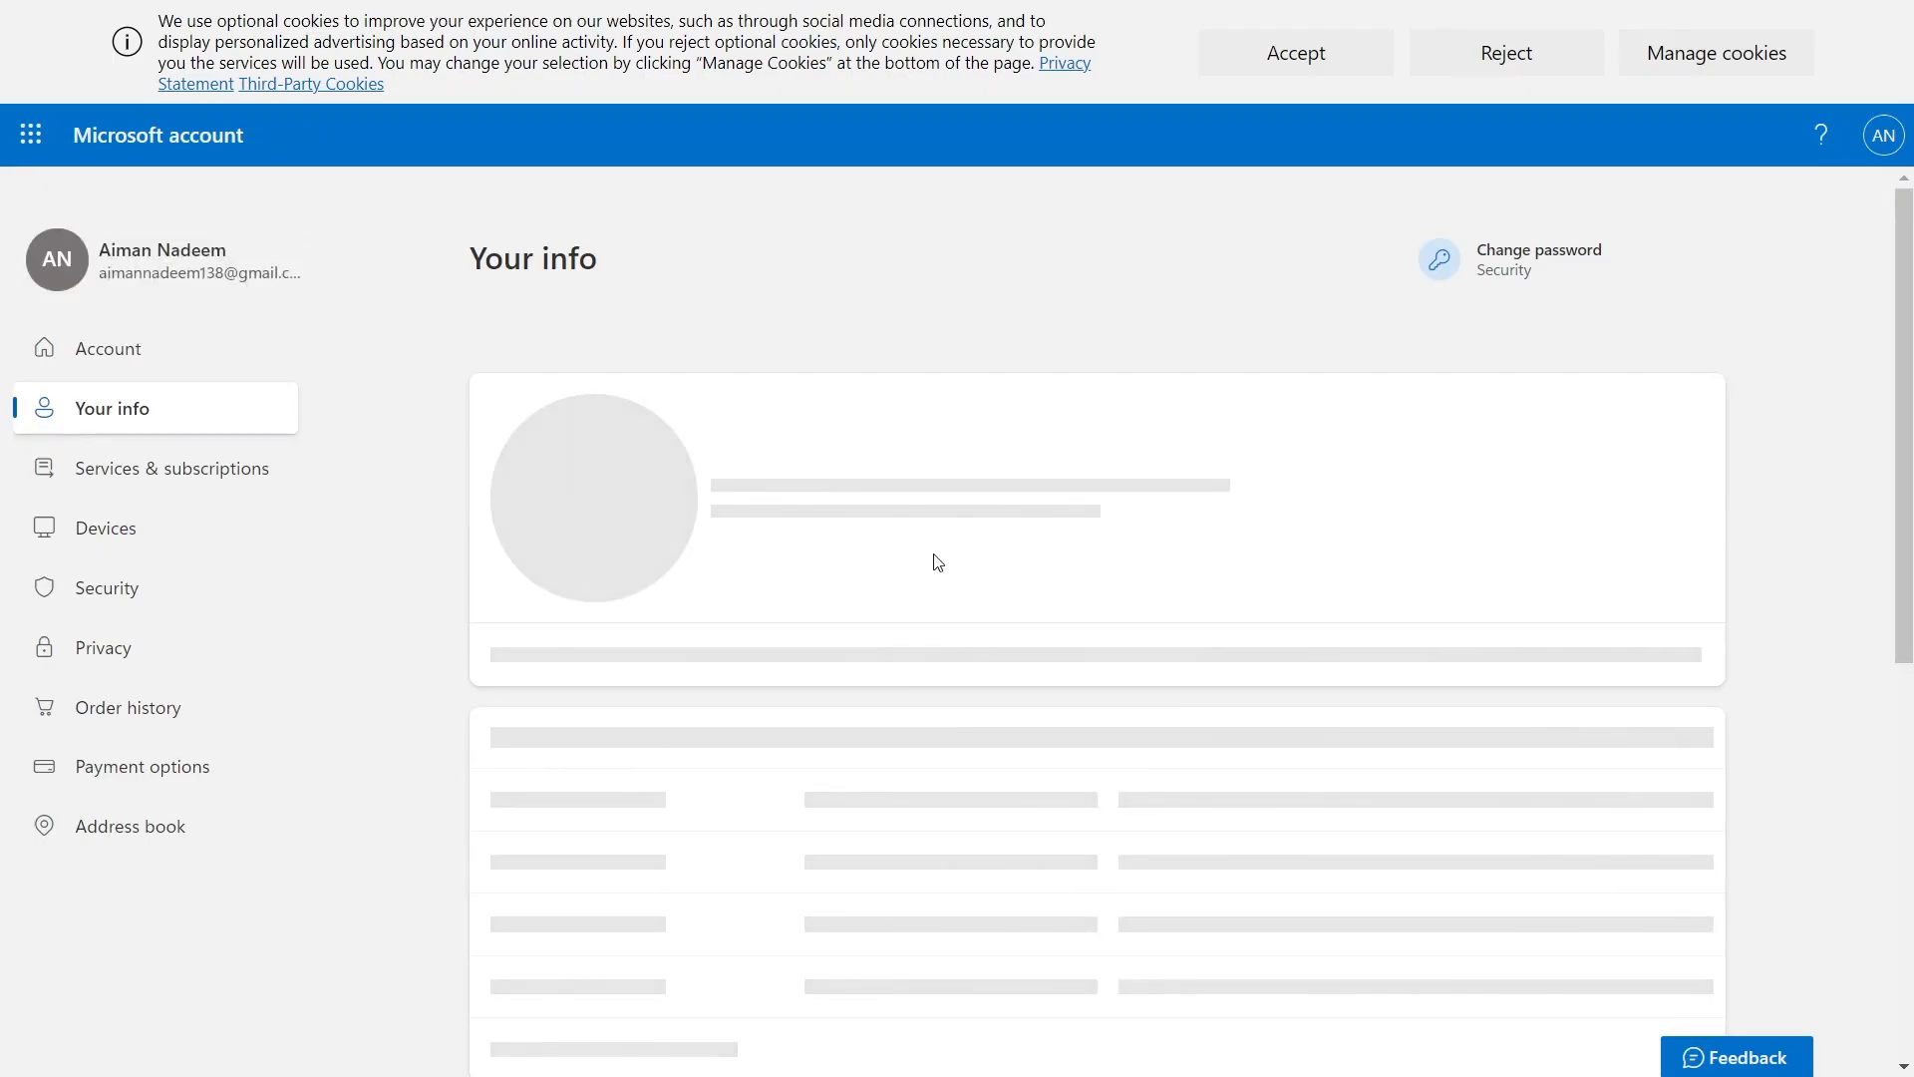